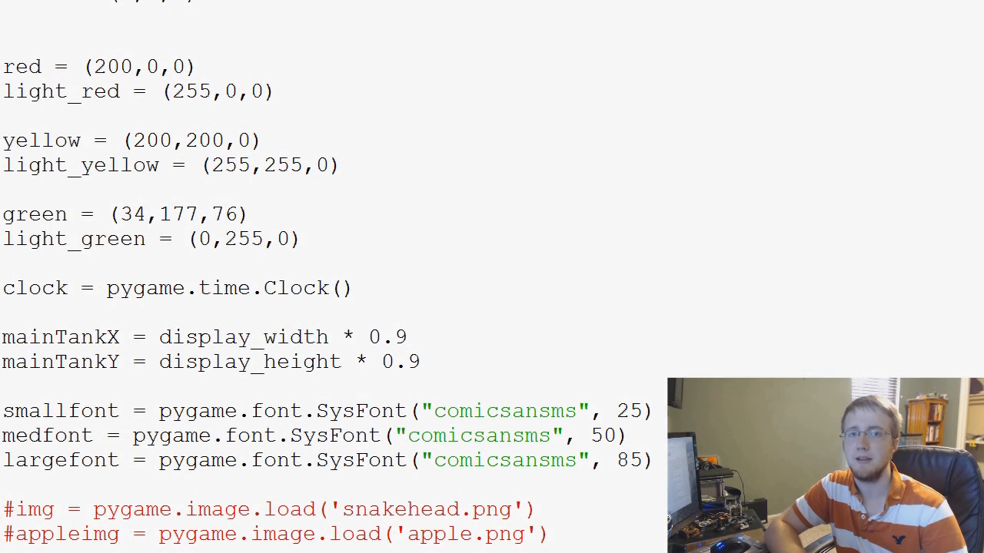
pyautogui.moveTo(255, 206)
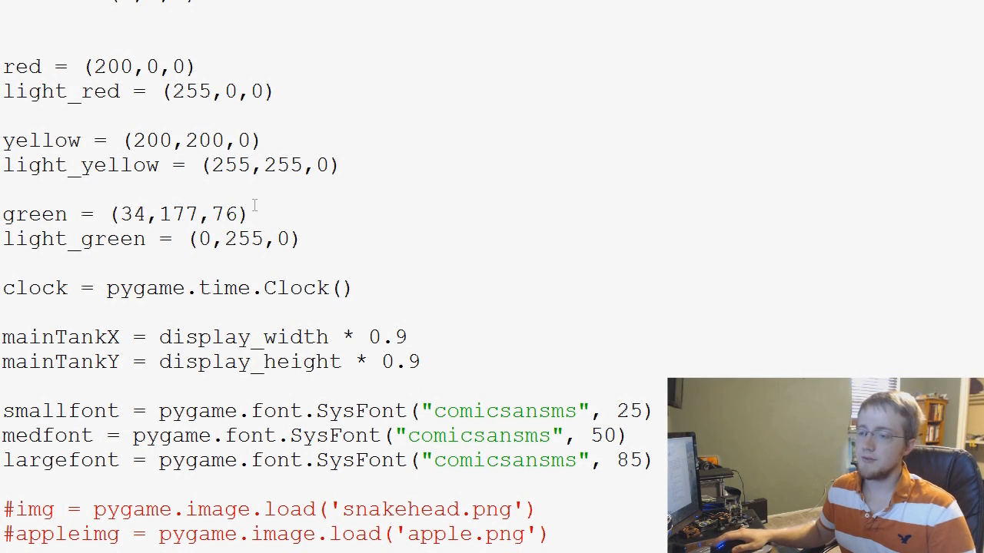
# Step: Scroll to the mainTankX/mainTankY lines and insert blank lines below them
pyautogui.scroll(3)
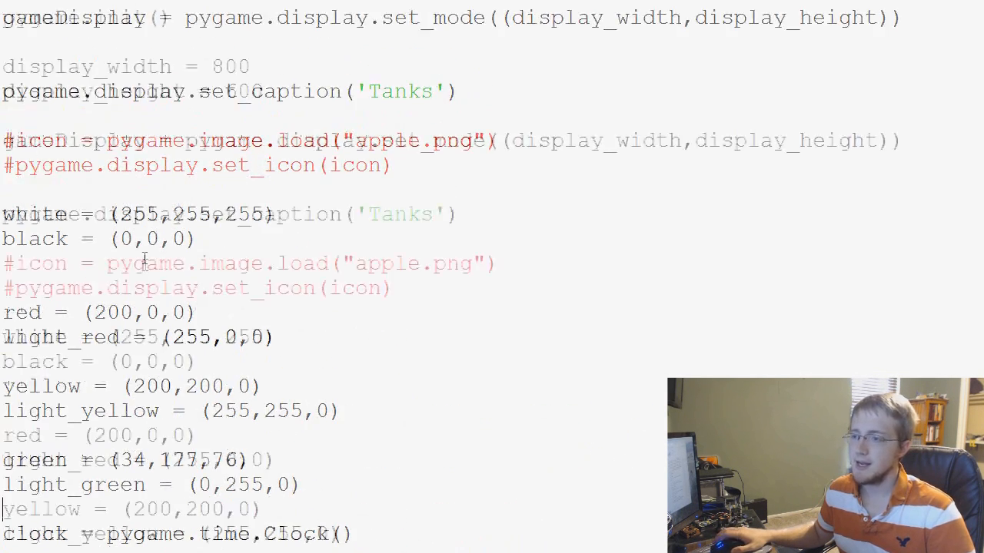
pyautogui.scroll(-3)
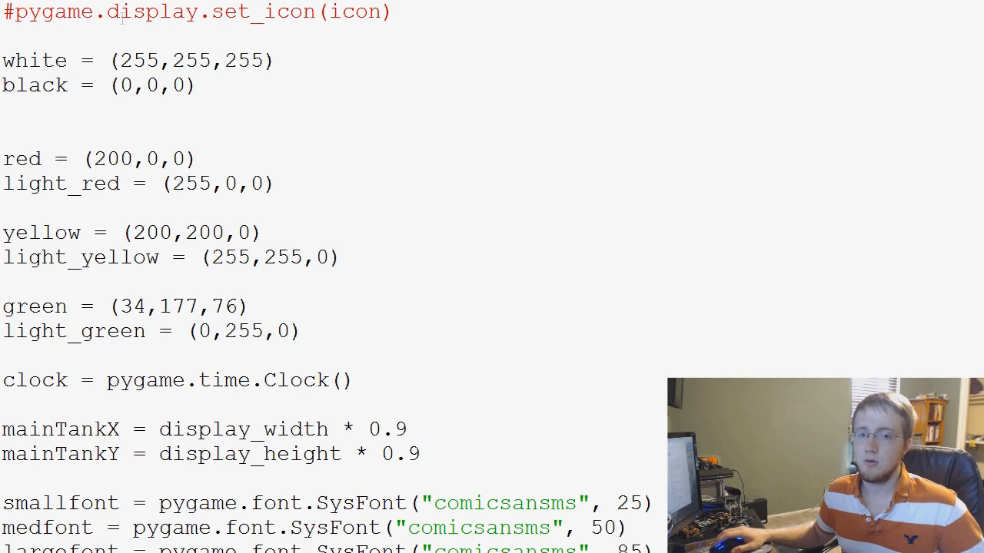
pyautogui.scroll(-3)
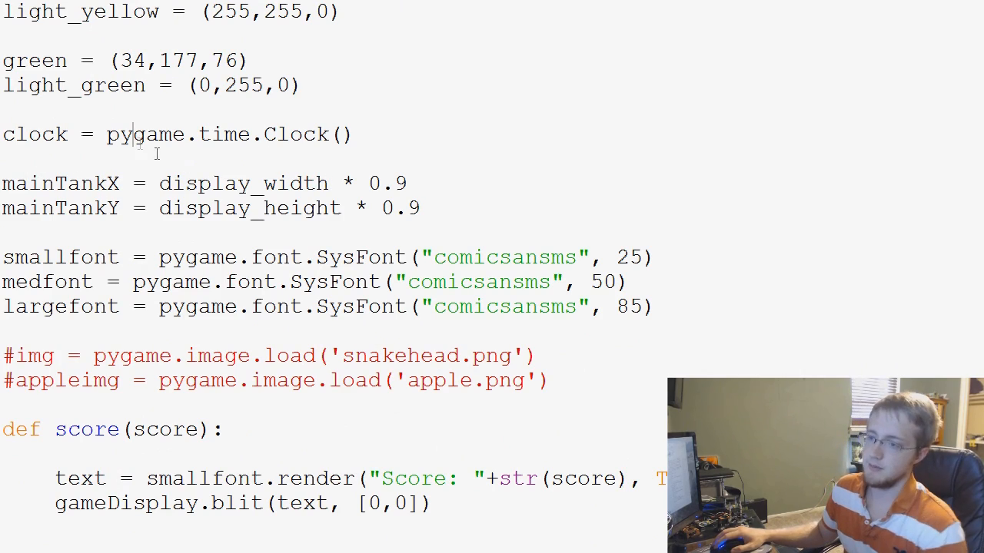
pyautogui.scroll(-3)
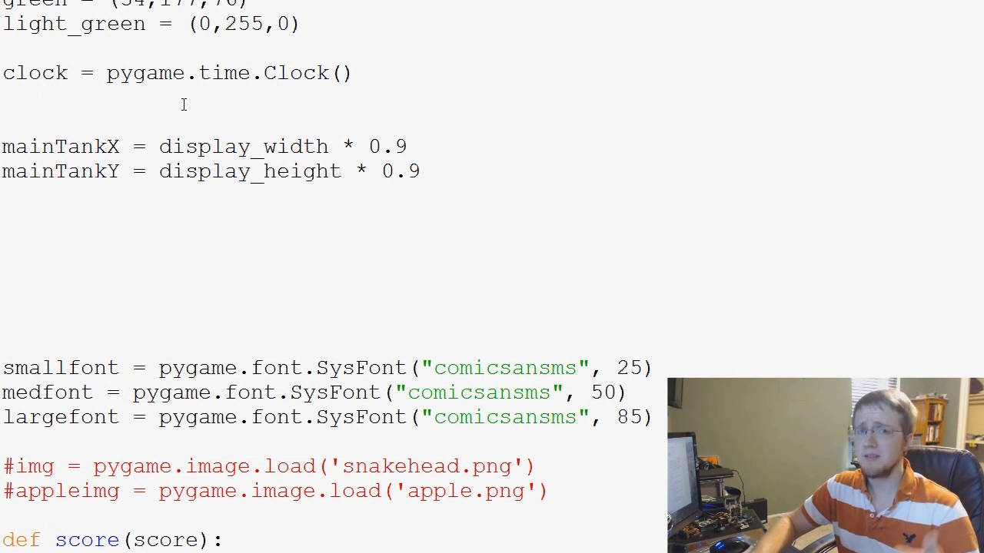
# Step: Define tankWidth = 40 and tankHeight = 20 below mainTankY
pyautogui.write('tank')
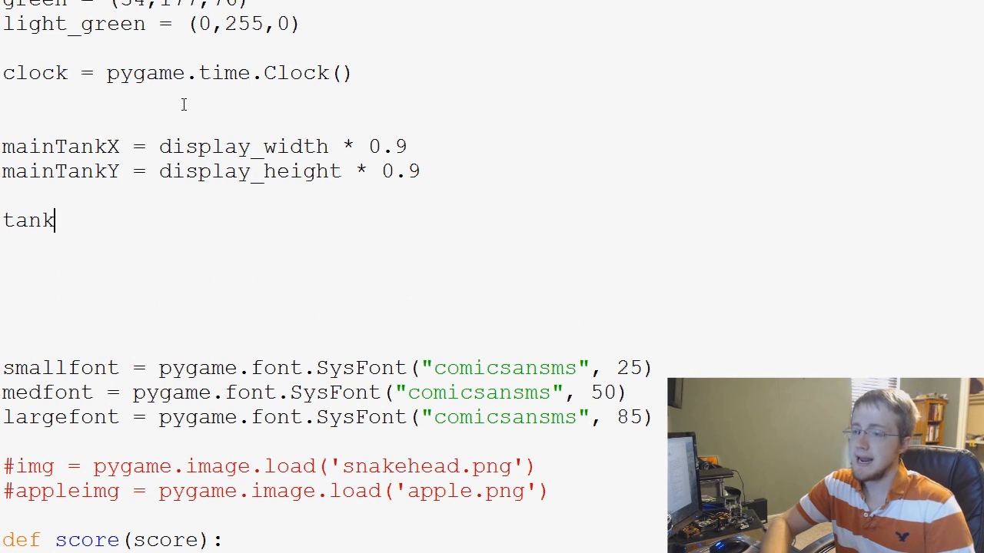
pyautogui.write('Width =')
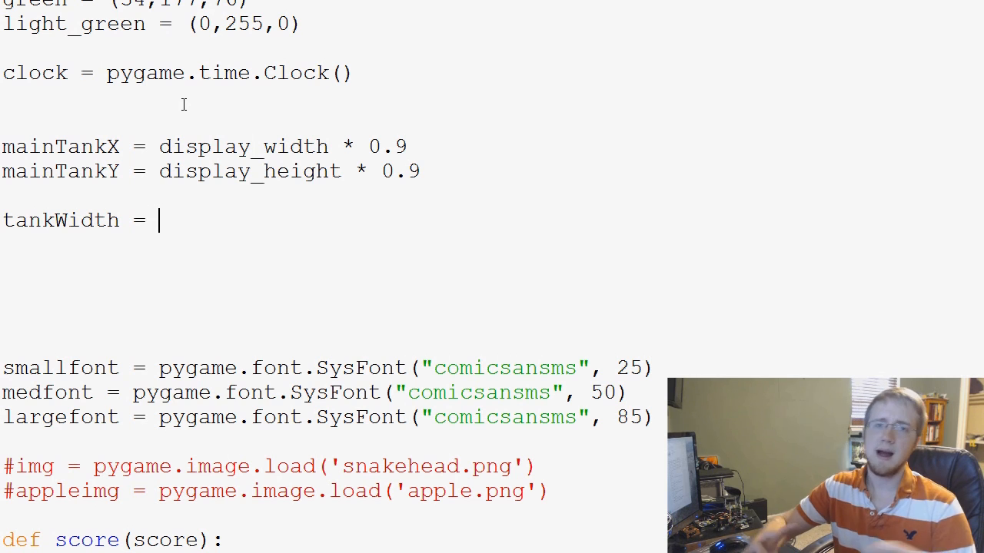
pyautogui.write('4')
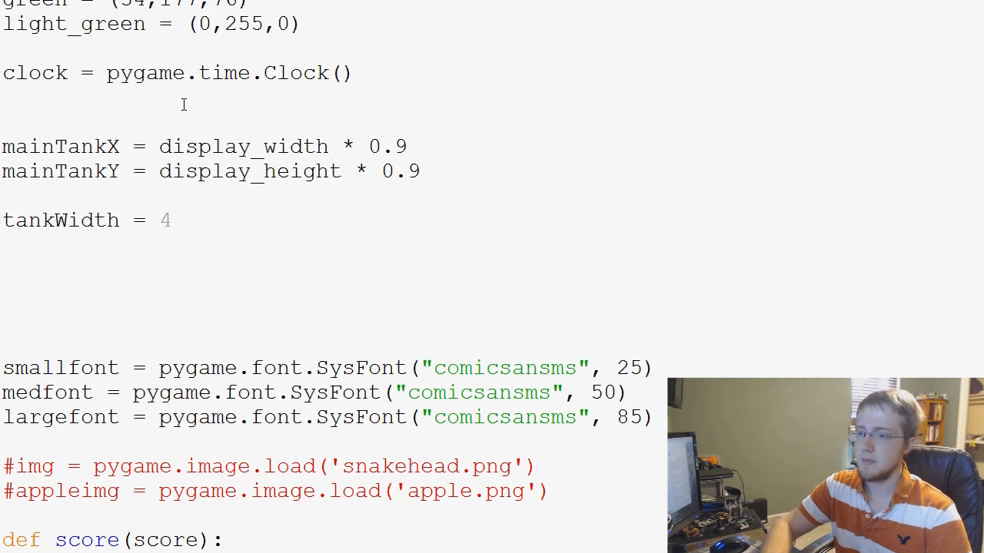
pyautogui.write('0')
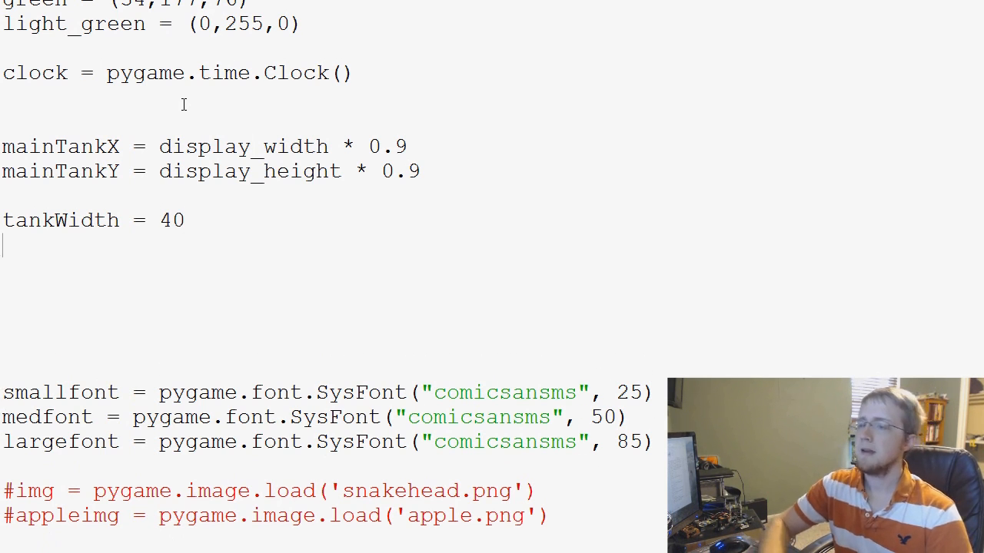
pyautogui.write('tankHeight')
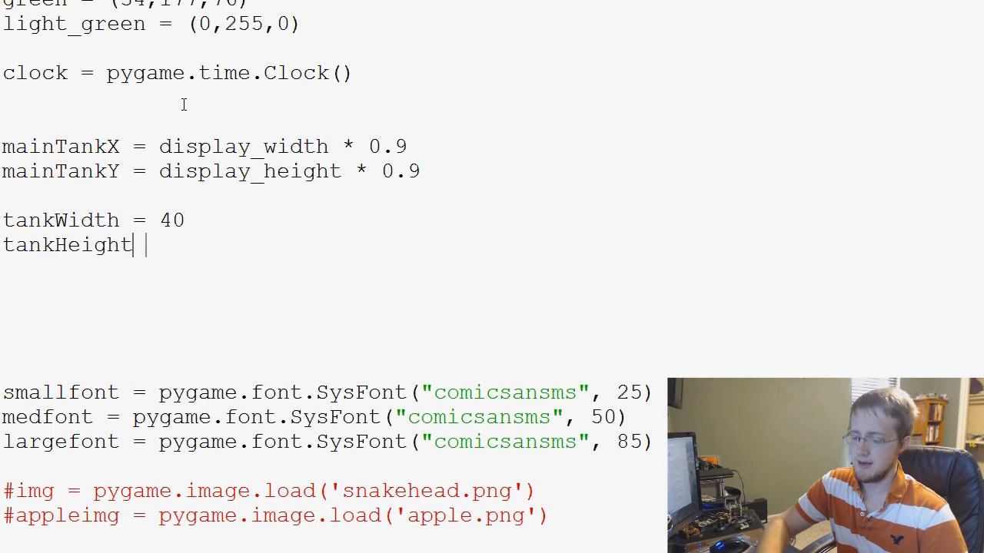
pyautogui.write('= 20')
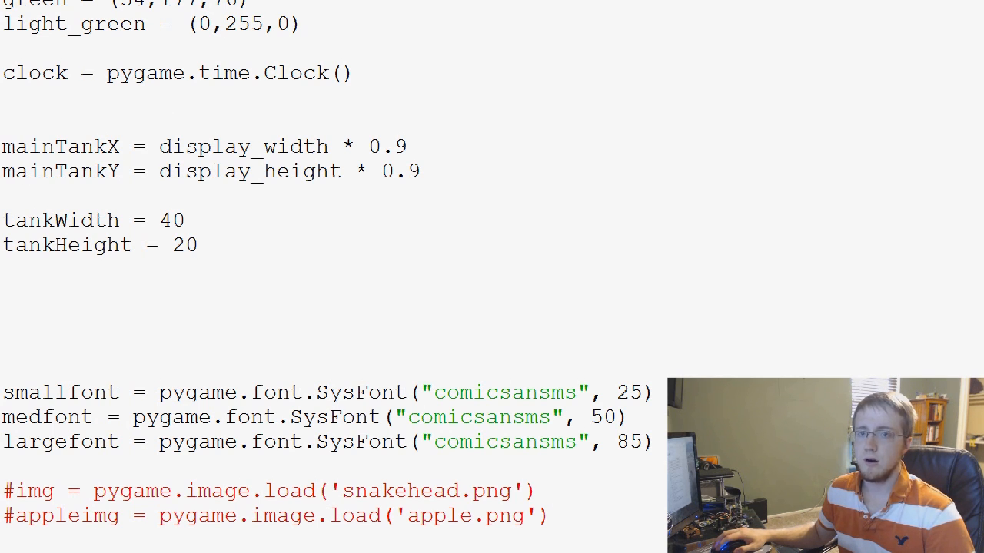
# Step: Replace the circle radius 20 in tank()'s pygame.draw.circle call with 10
pyautogui.scroll(-3)
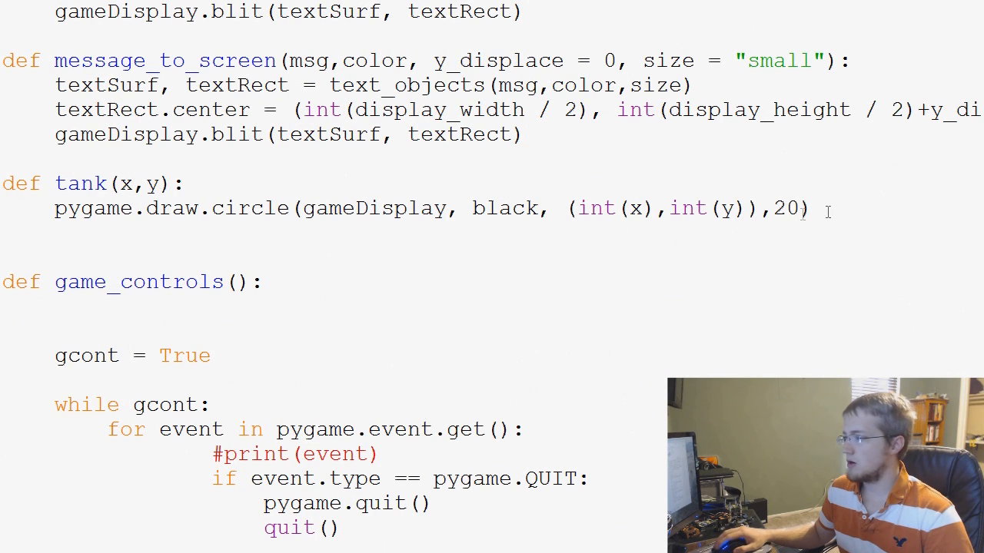
pyautogui.doubleClick(785, 209)
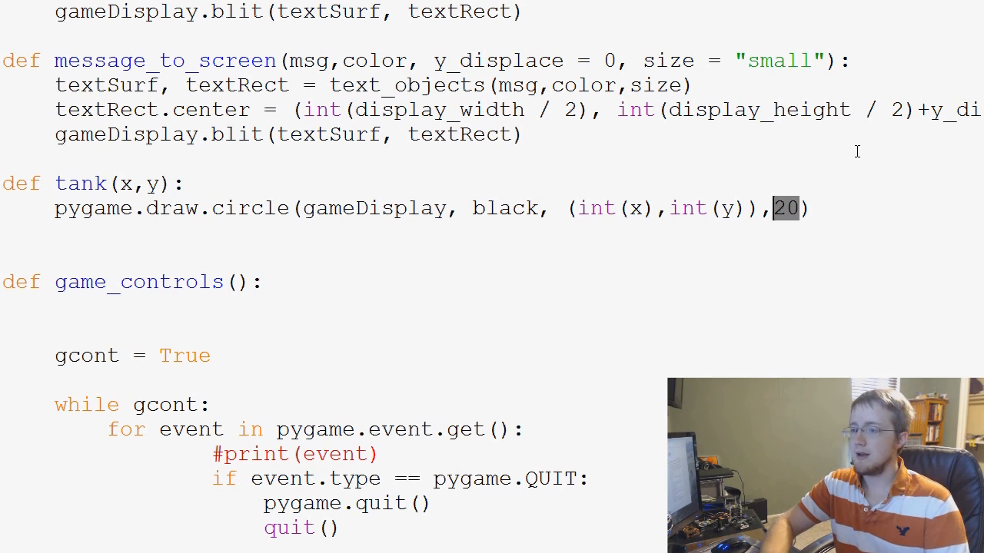
pyautogui.write('10)')
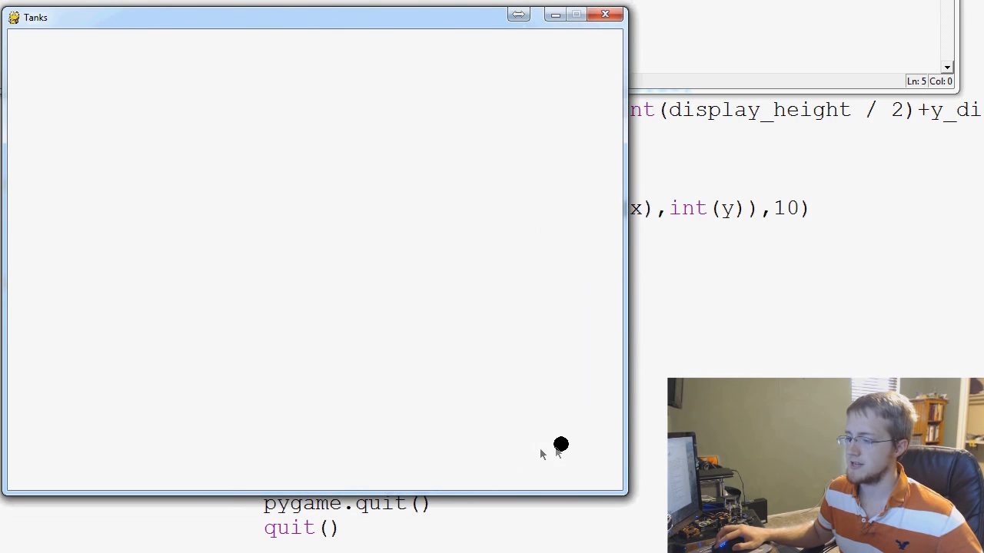
pyautogui.moveTo(31, 454)
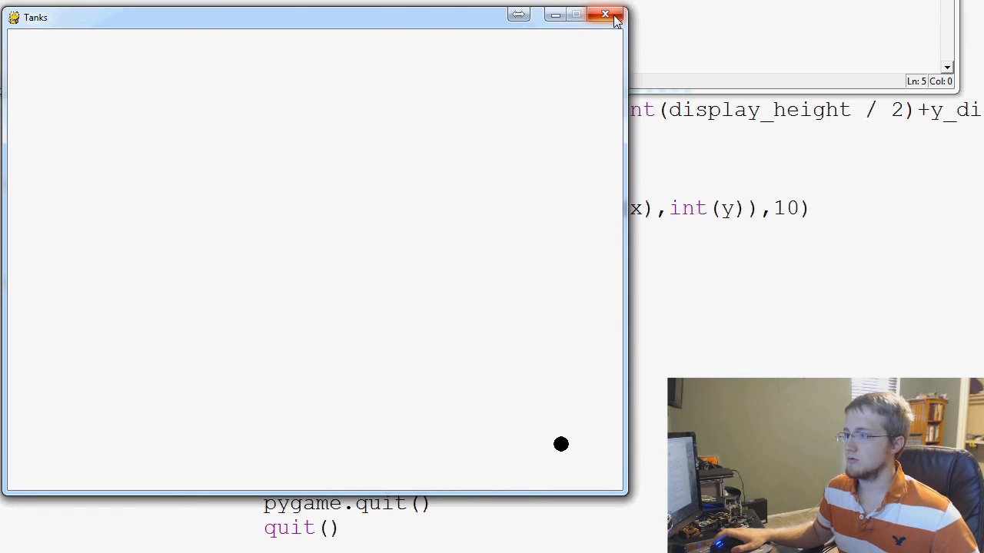
# Step: Close the running Tanks game window after viewing the small circle
pyautogui.click(605, 15)
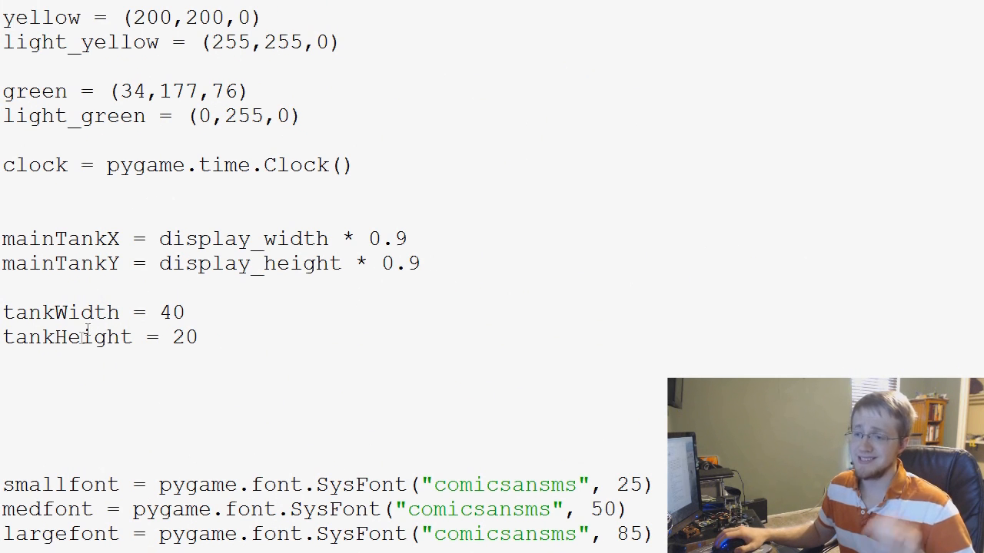
# Step: Change the circle radius in tank() from 10 to tankHeight/2
pyautogui.scroll(-3)
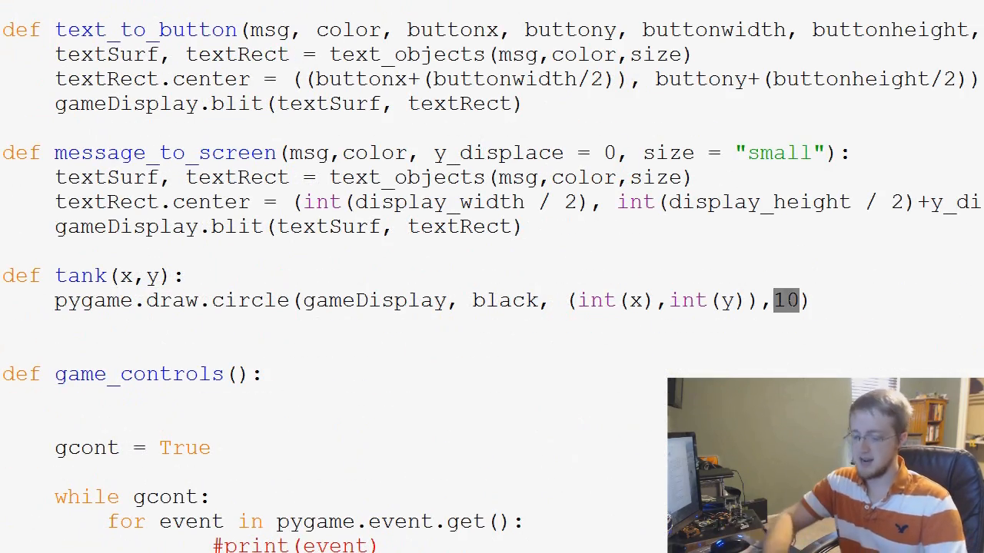
pyautogui.write('tankHeight')
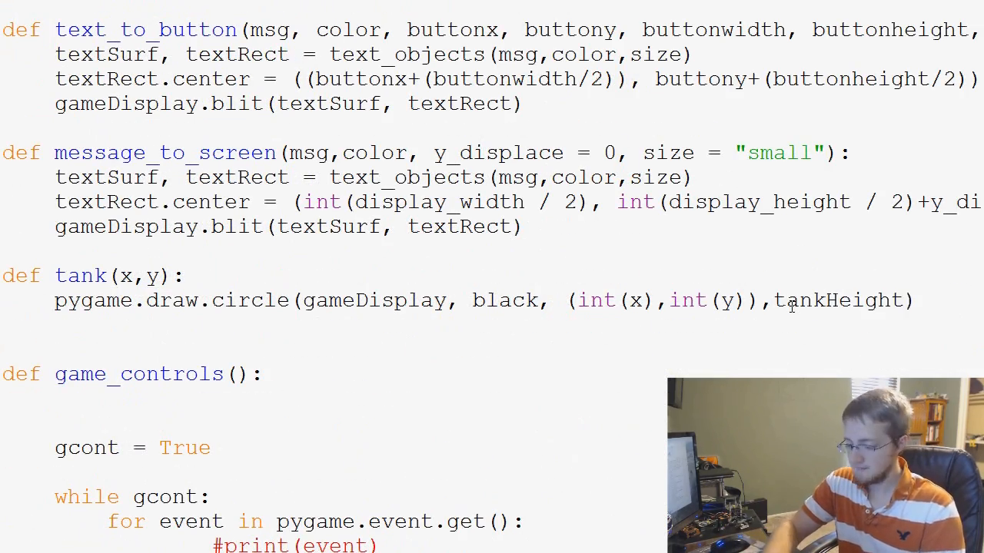
pyautogui.write('/2')
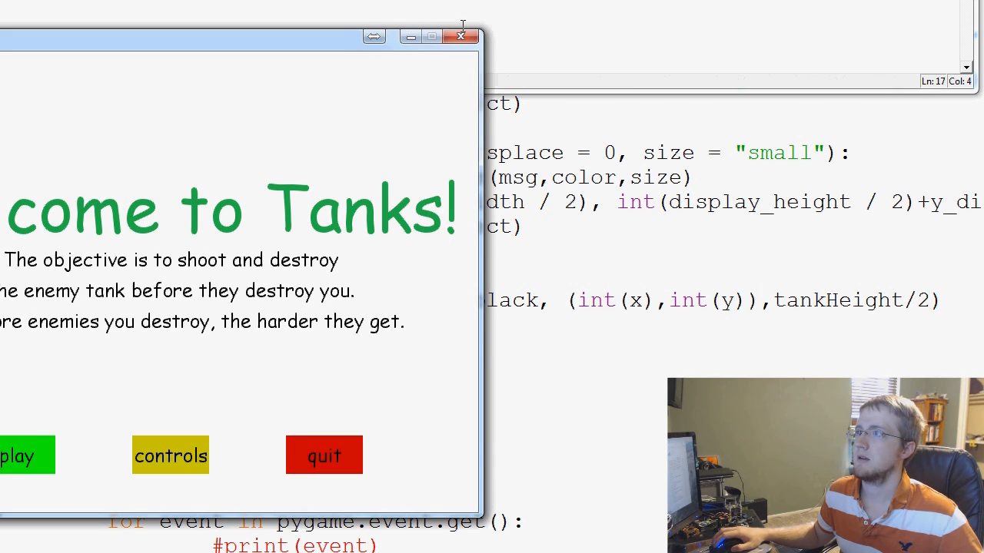
pyautogui.moveTo(387, 130)
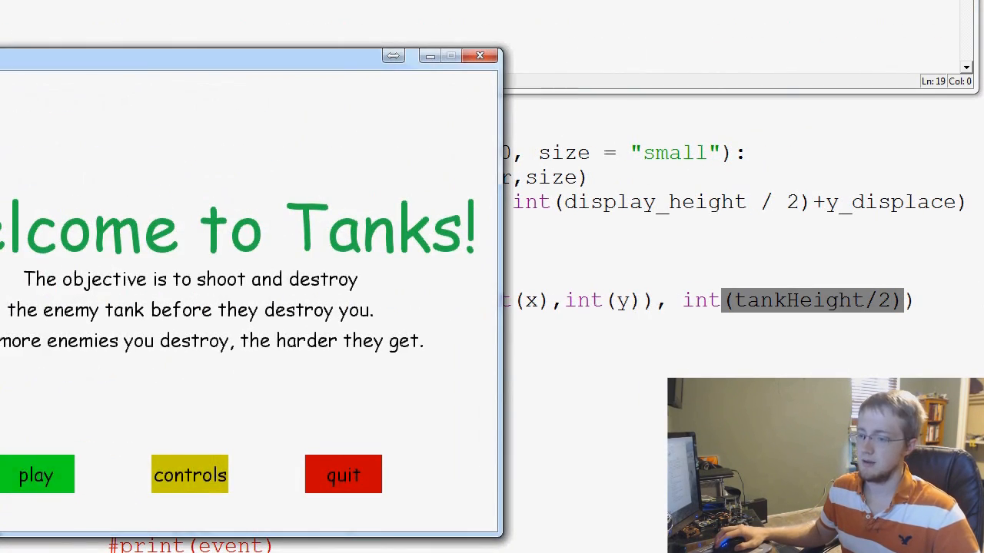
# Step: Start the game from the welcome screen to view the turret circle
pyautogui.click(37, 474)
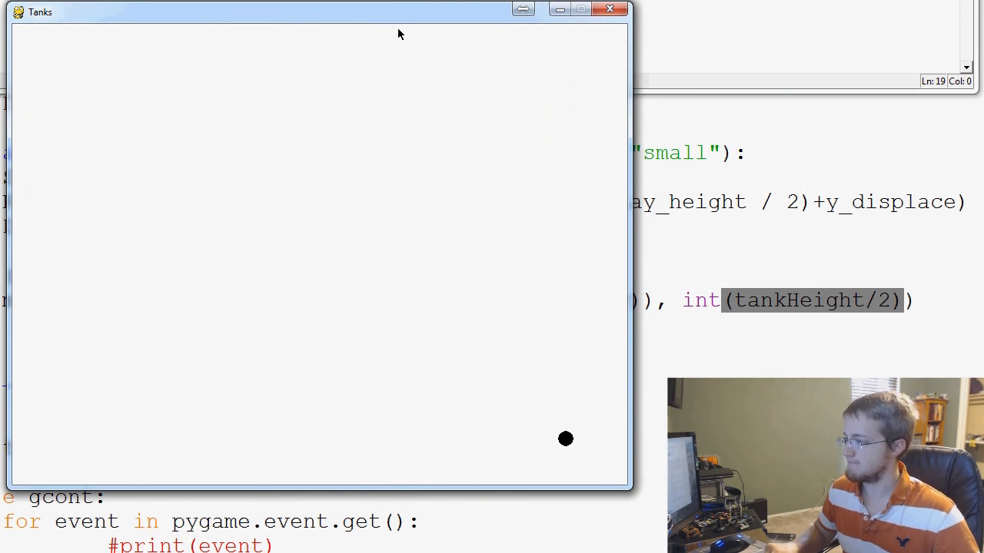
pyautogui.moveTo(397, 28)
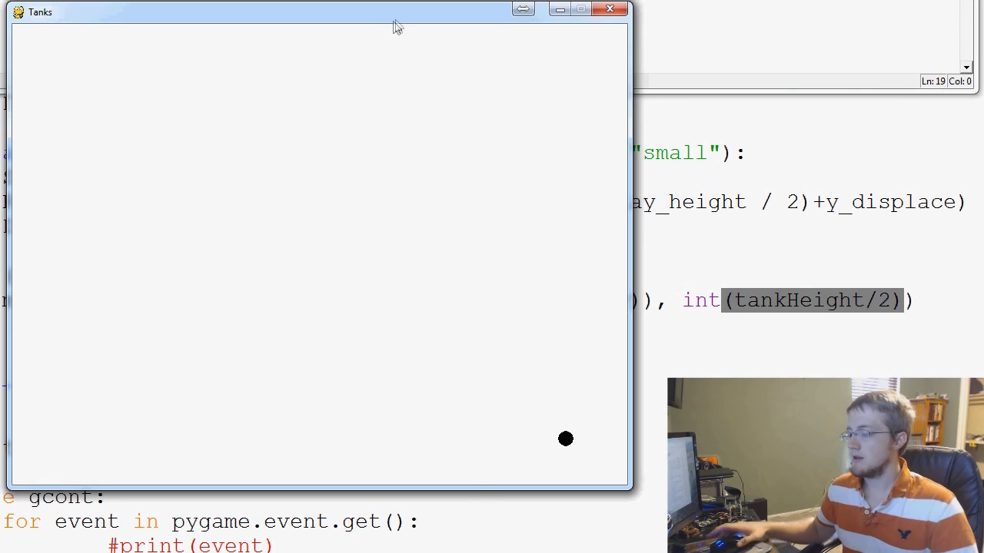
pyautogui.moveTo(418, 88)
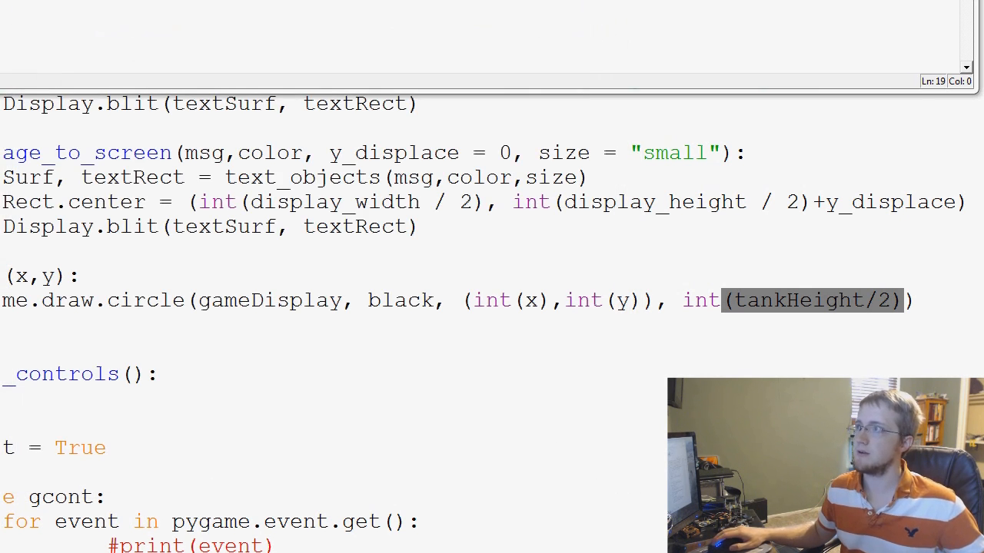
# Step: Add x = int(x) and y = int(y) at the start of tank()
pyautogui.scroll(3)
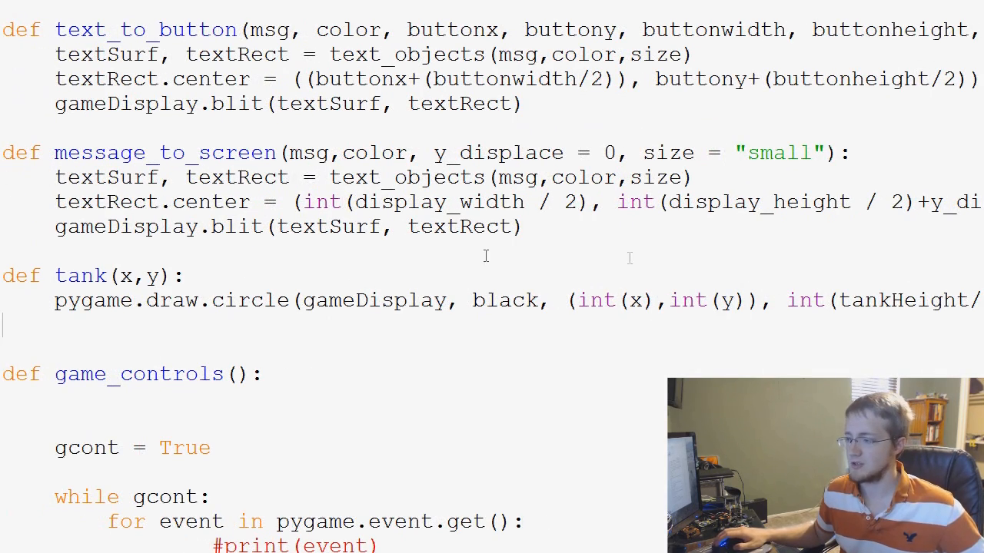
pyautogui.scroll(-3)
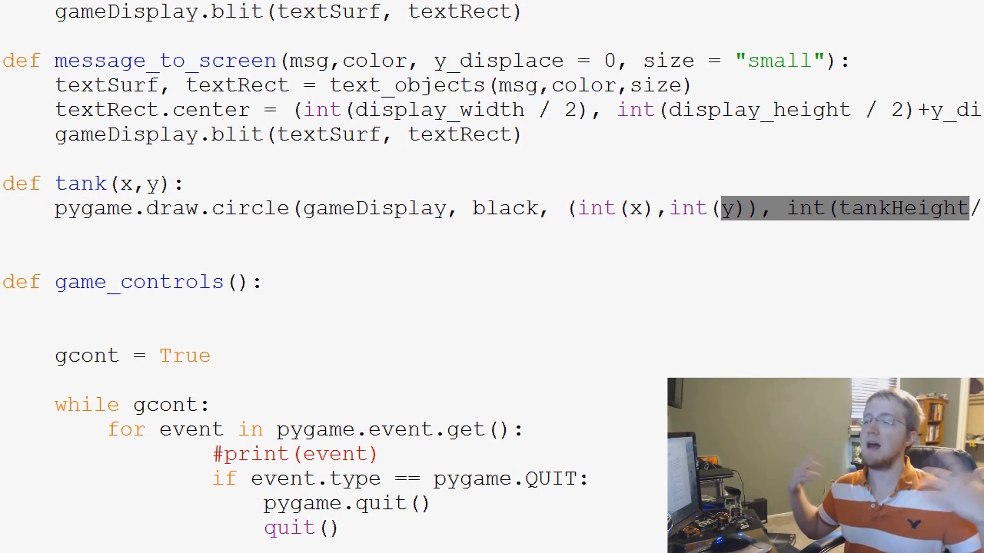
pyautogui.click(187, 184)
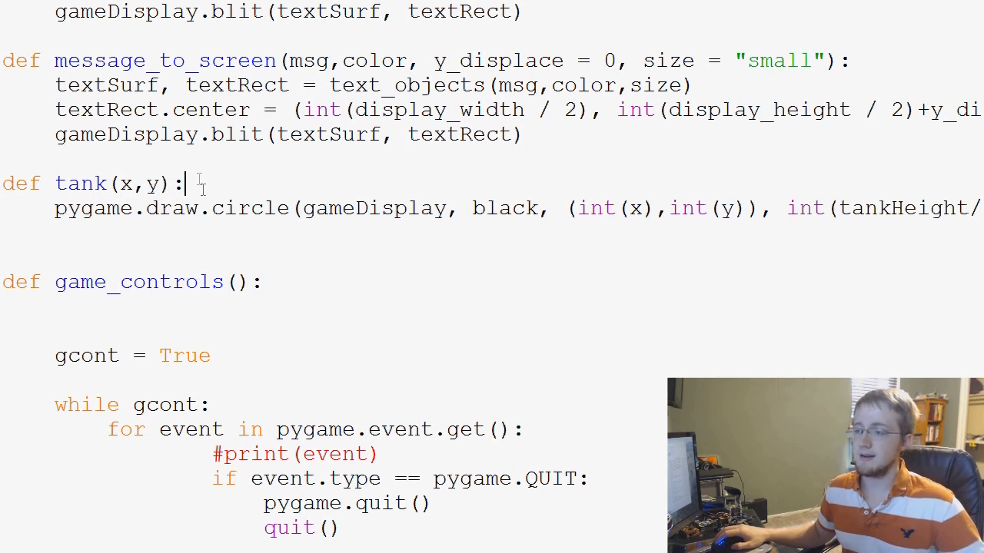
pyautogui.press('enter')
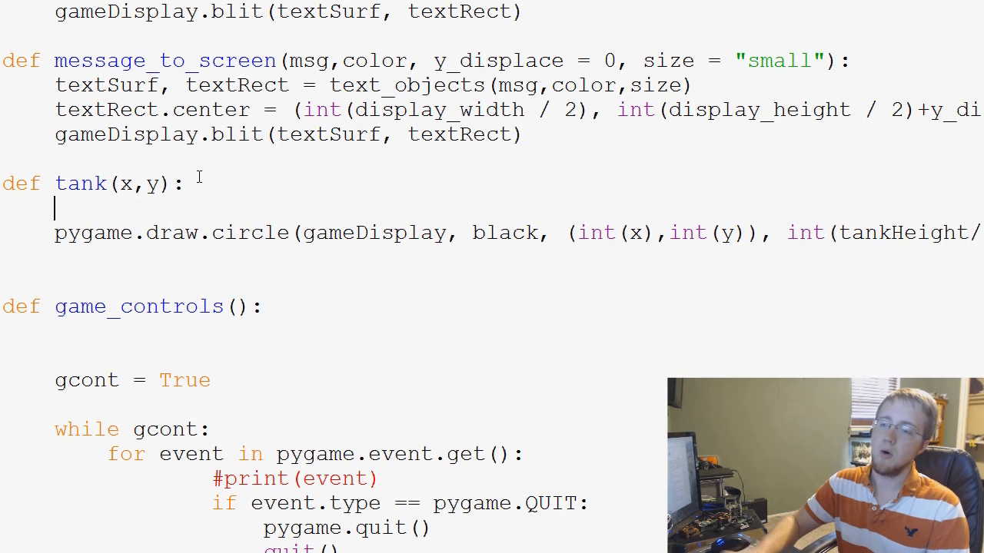
pyautogui.write('x')
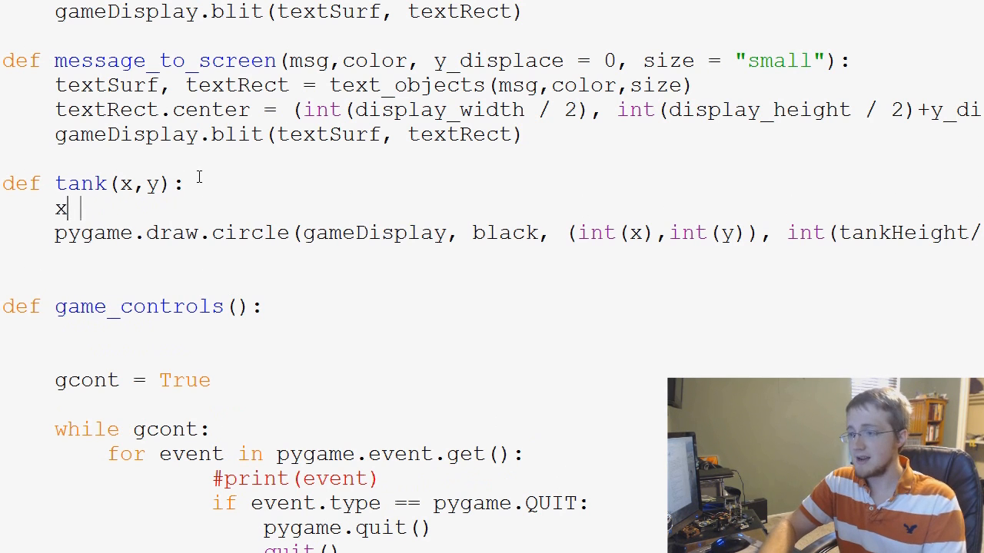
pyautogui.write('= int()')
pyautogui.write('y = in')
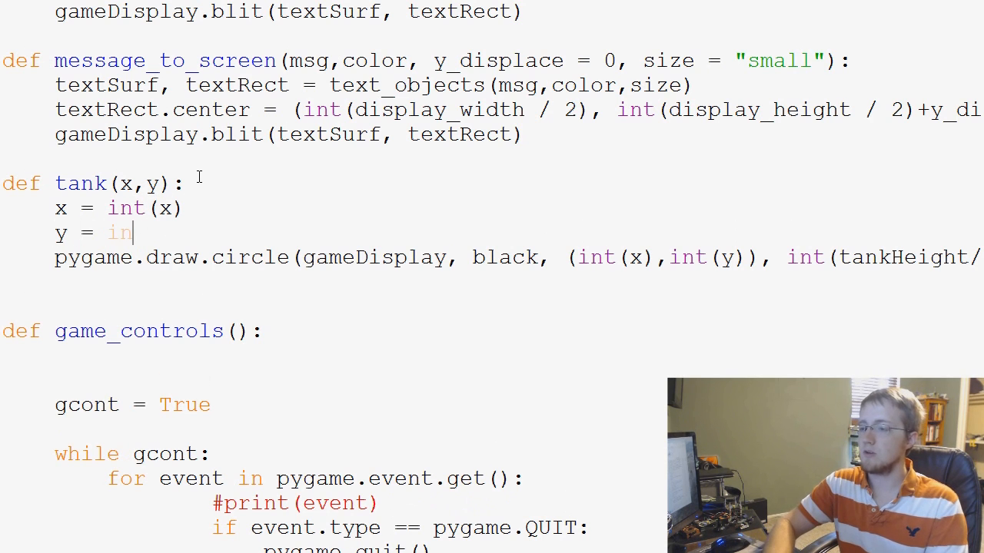
pyautogui.write('t(y)')
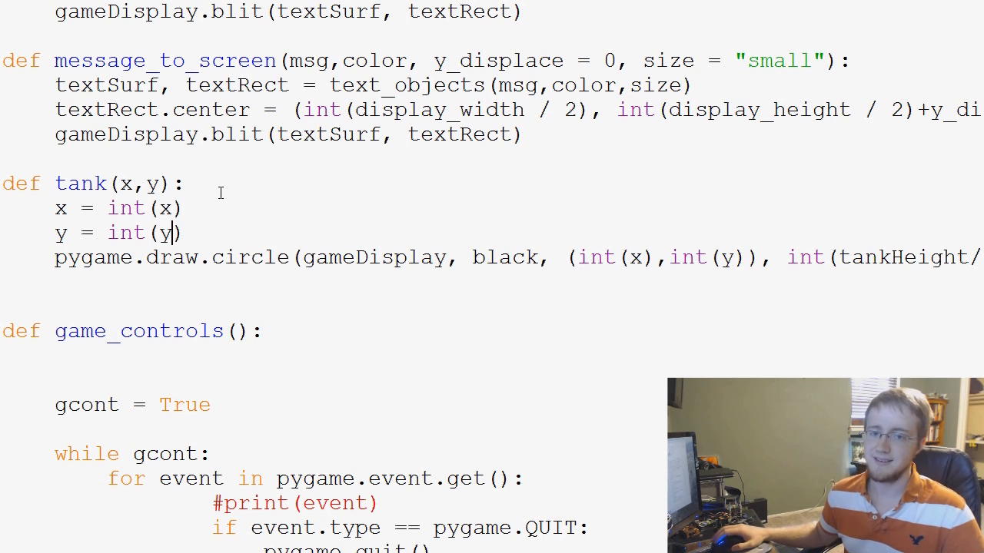
pyautogui.moveTo(705, 243)
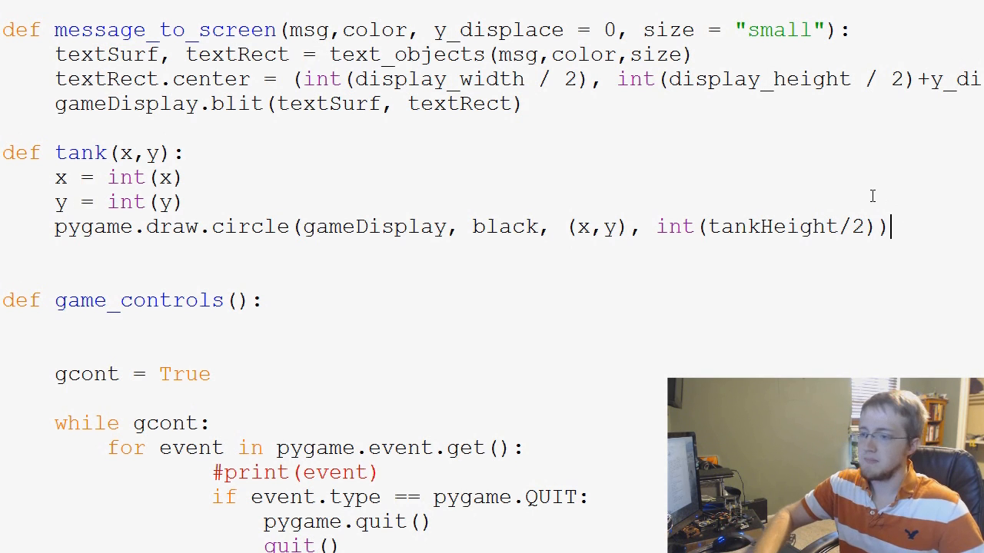
# Step: Begin a new line pygame.draw.rect(gameDisplay, black, x- after the circle call
pyautogui.press('enter')
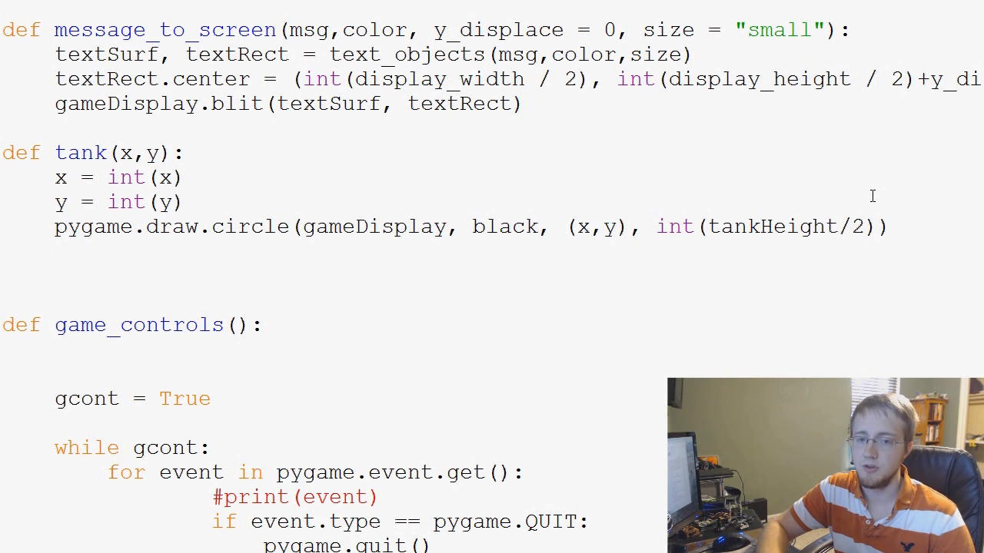
pyautogui.write('pygame')
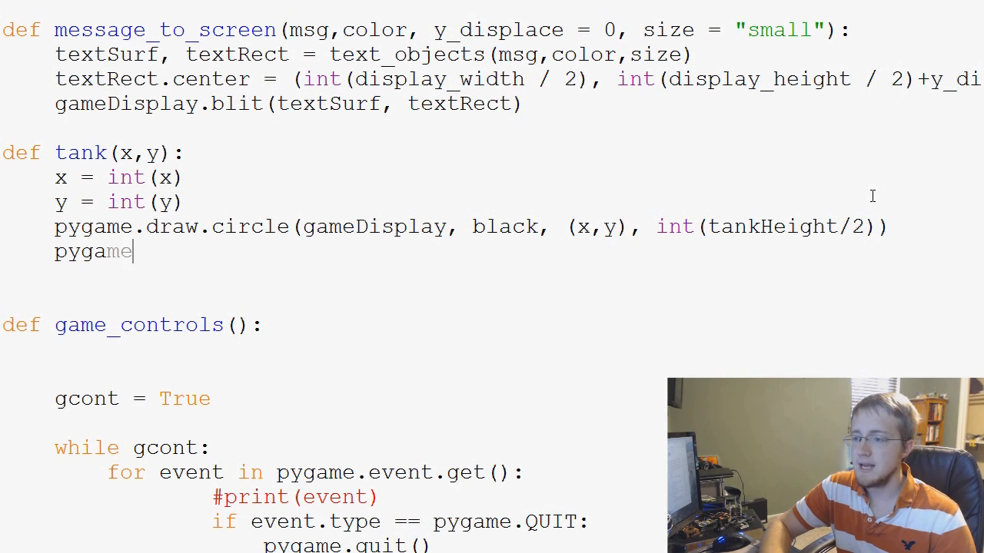
pyautogui.write('.draw.rect(')
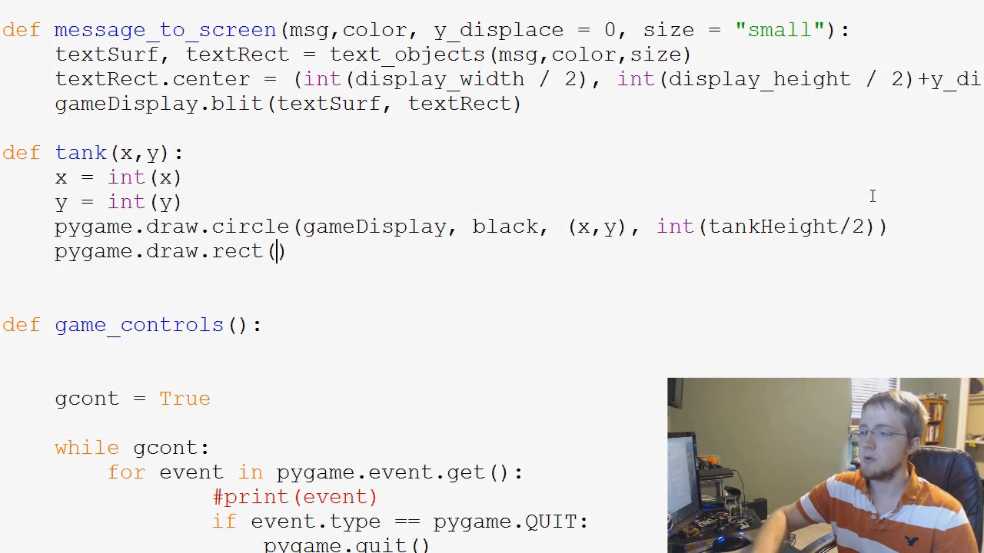
pyautogui.write('gameDisplay,')
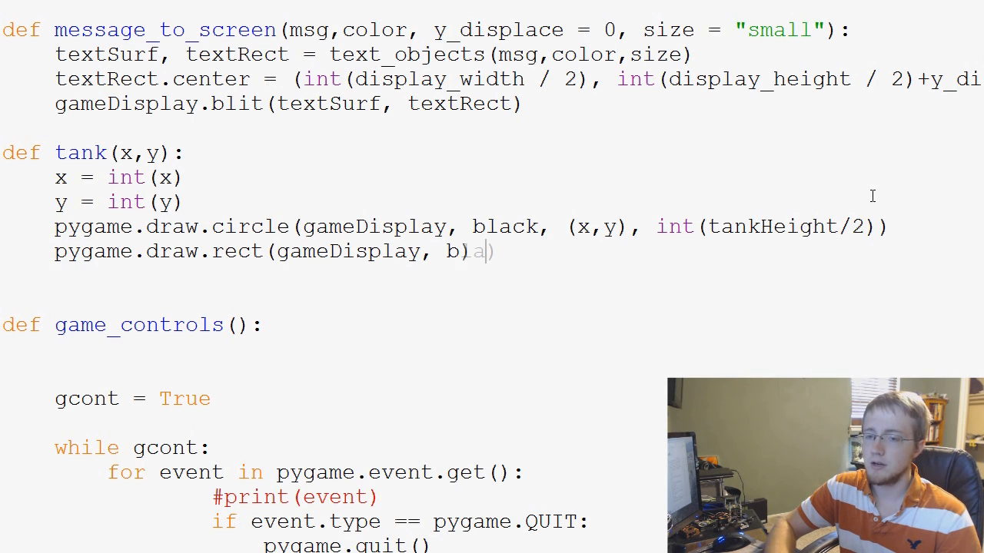
pyautogui.write('black,')
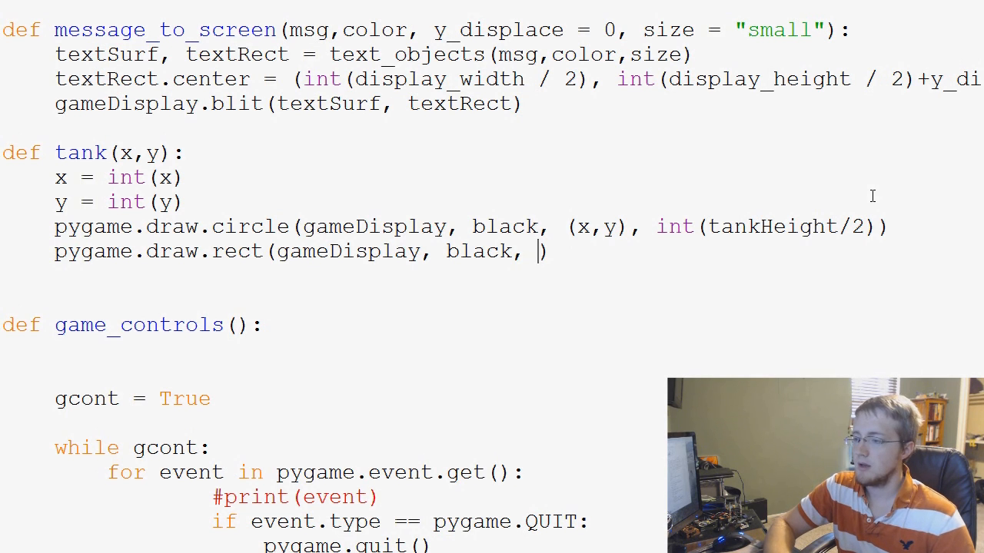
pyautogui.write('x')
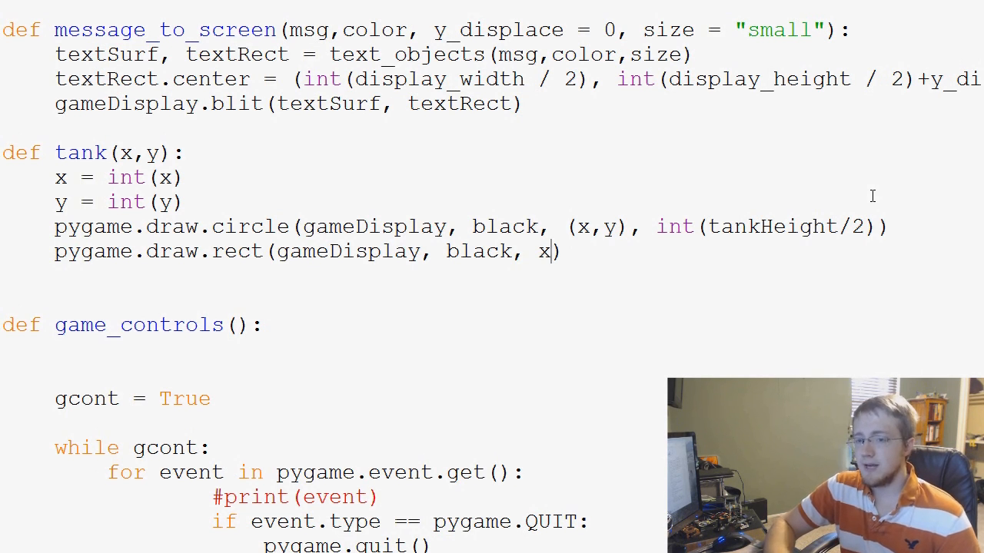
pyautogui.write('-')
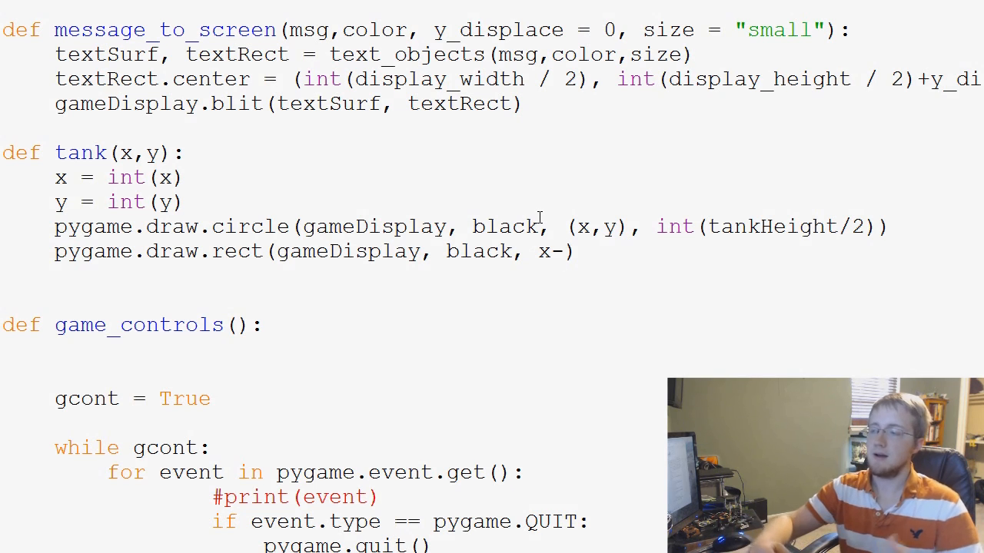
# Step: Finish the rect arguments as (x-tankHeight, y, tankWidth, tankHeight) in parentheses
pyautogui.click(565, 252)
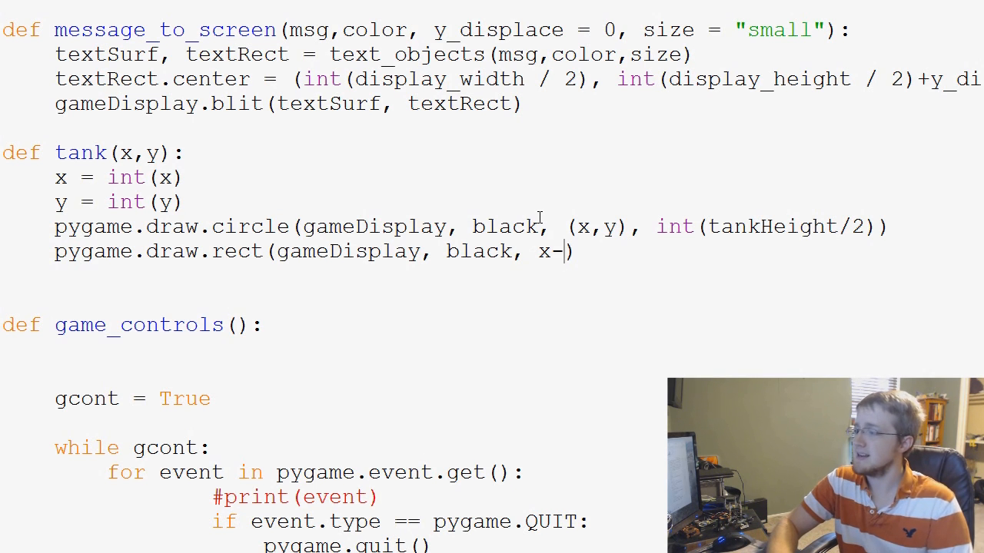
pyautogui.write('tankHeigh')
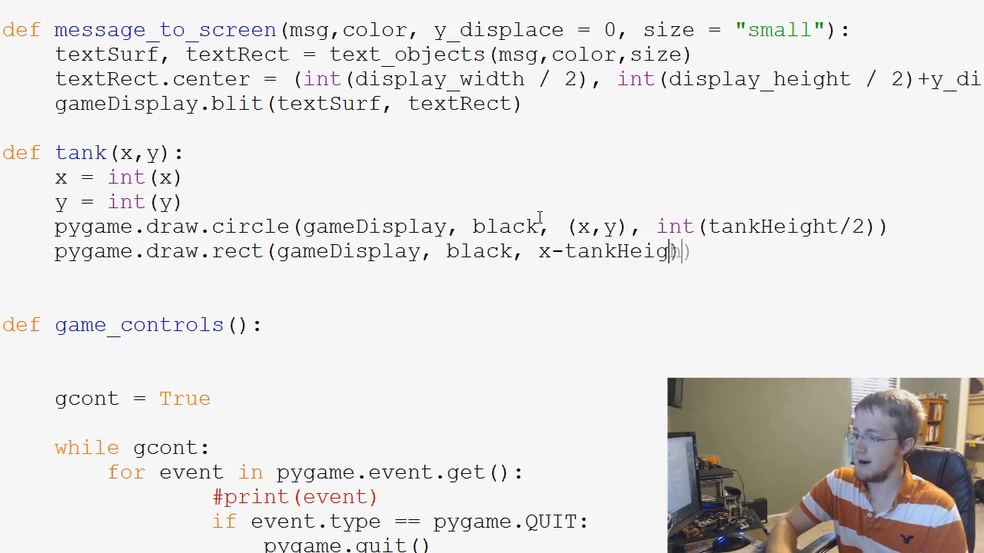
pyautogui.write('t')
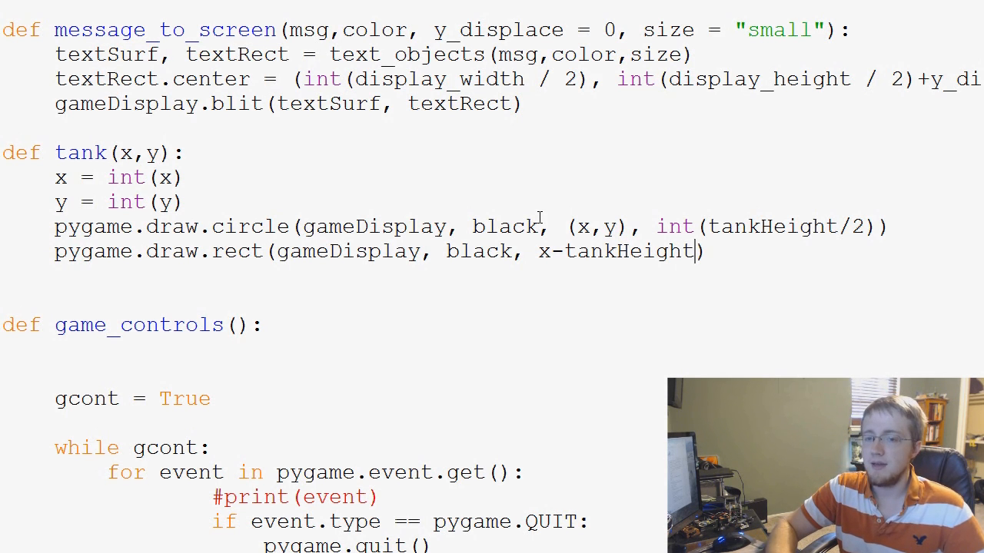
pyautogui.write(',')
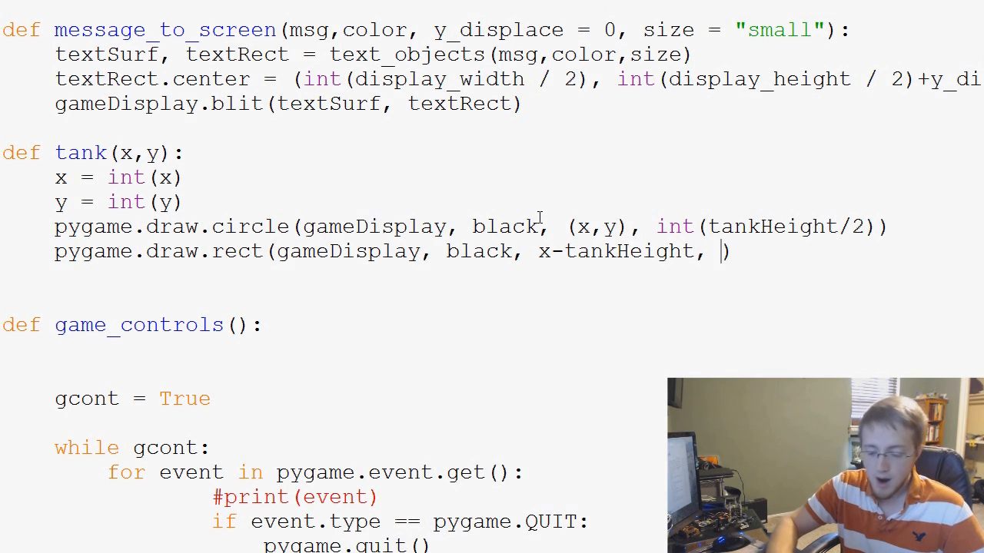
pyautogui.write('y')
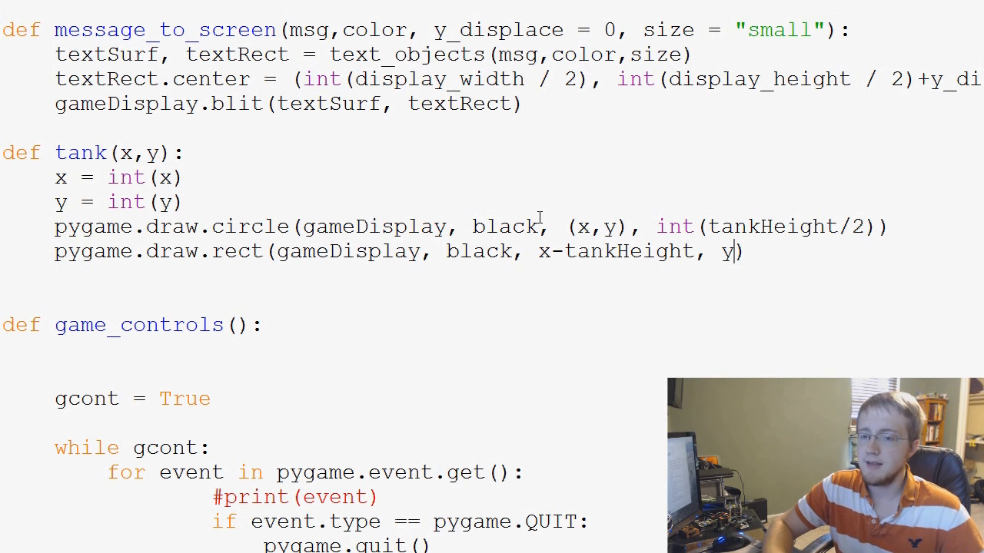
pyautogui.write(',')
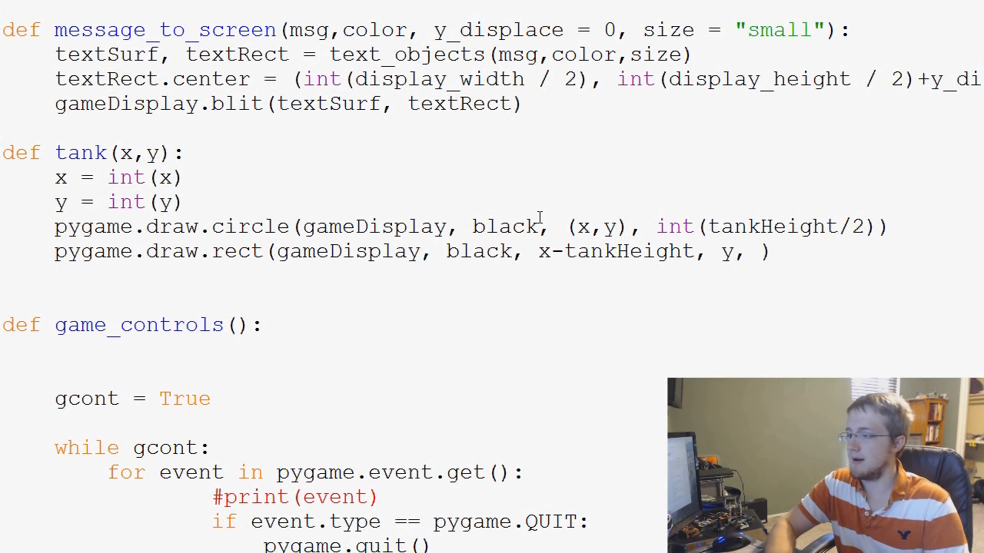
pyautogui.write('tankWidth, tankHe')
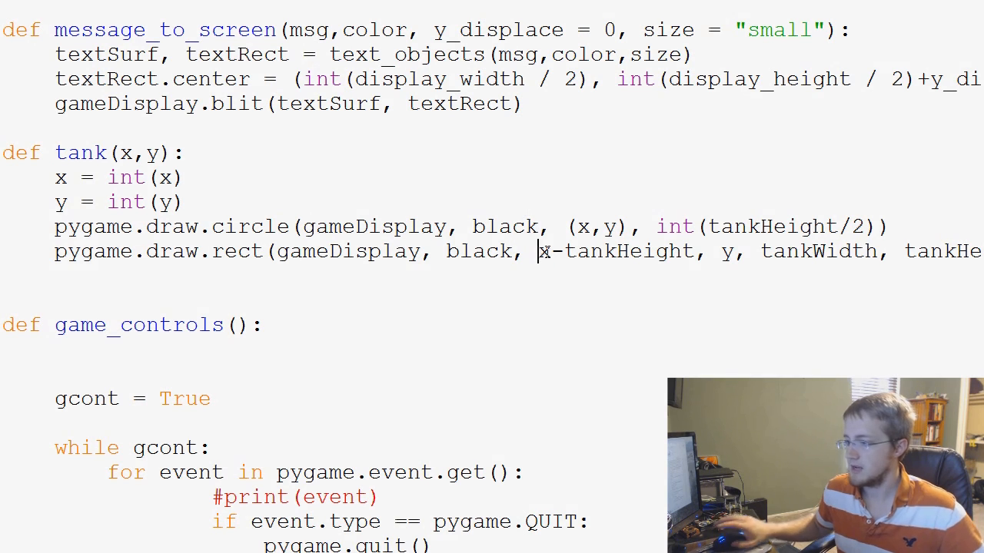
pyautogui.write('(')
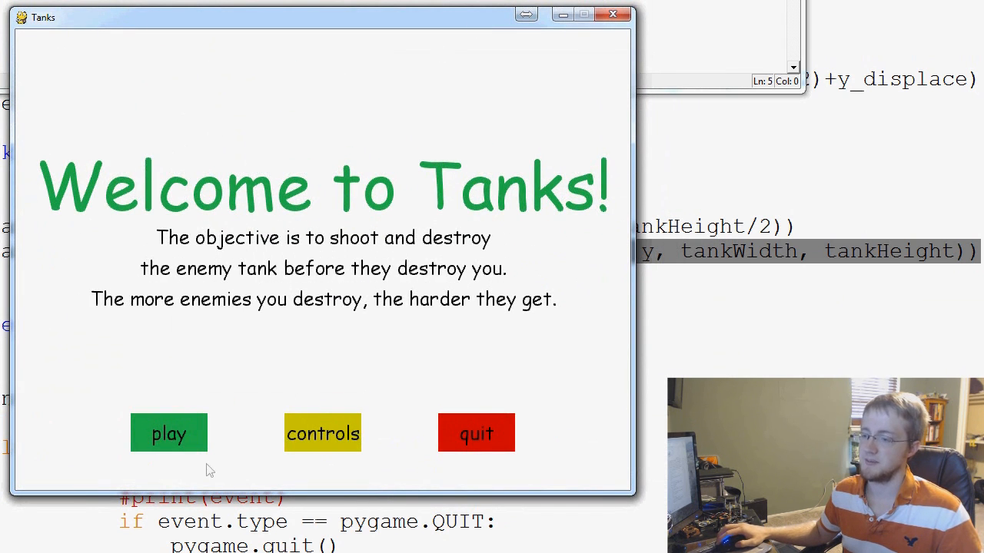
# Step: Start the game from the intro screen to see the tank body and turret
pyautogui.click(169, 434)
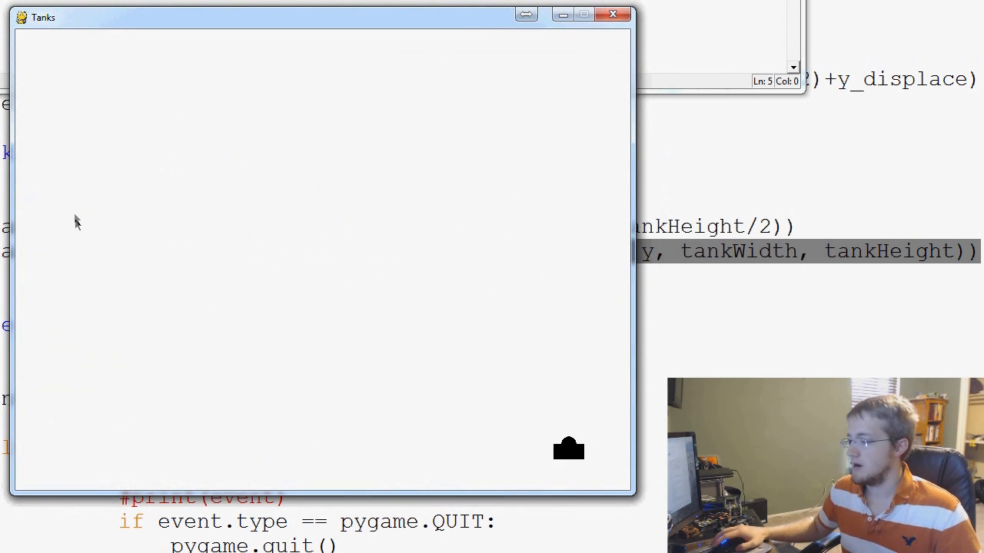
pyautogui.moveTo(568, 449)
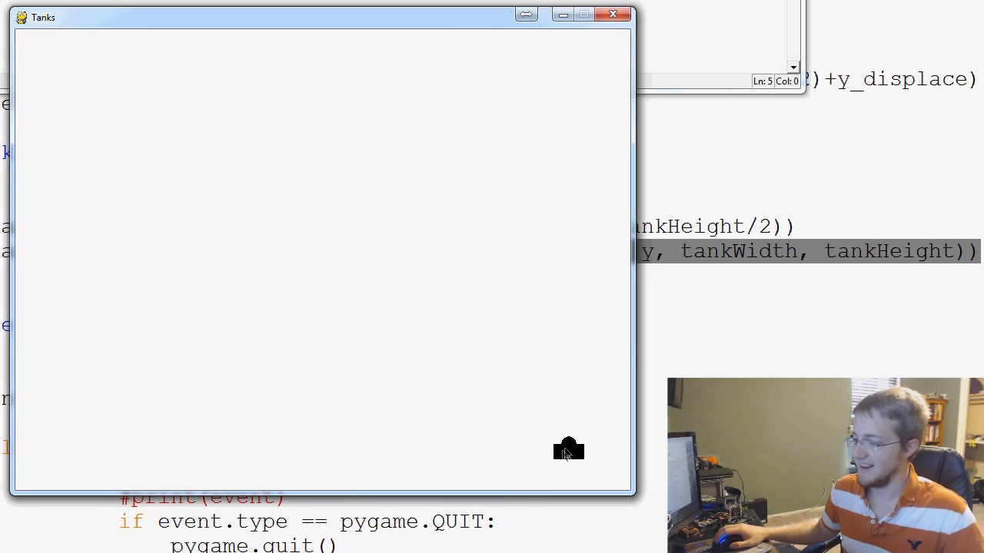
pyautogui.moveTo(603, 440)
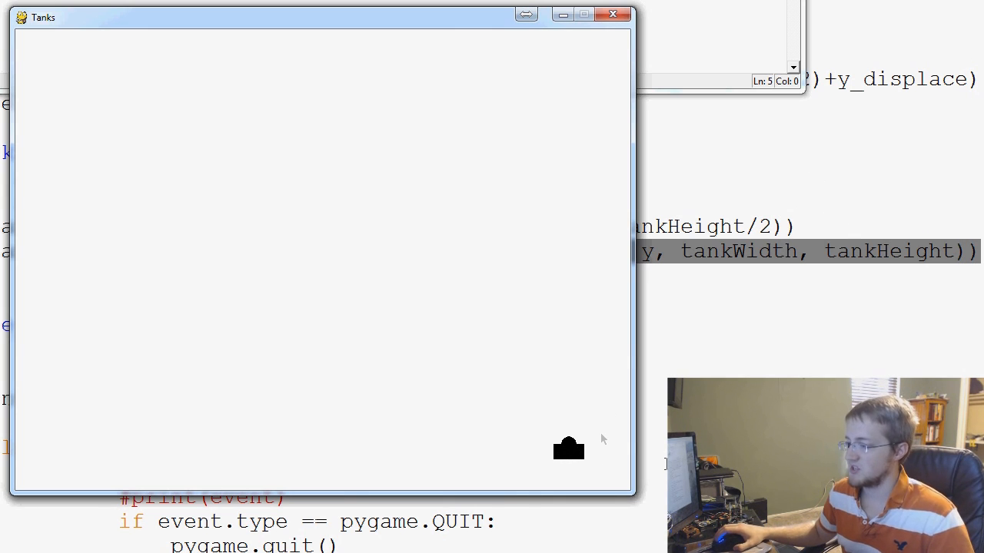
pyautogui.moveTo(587, 482)
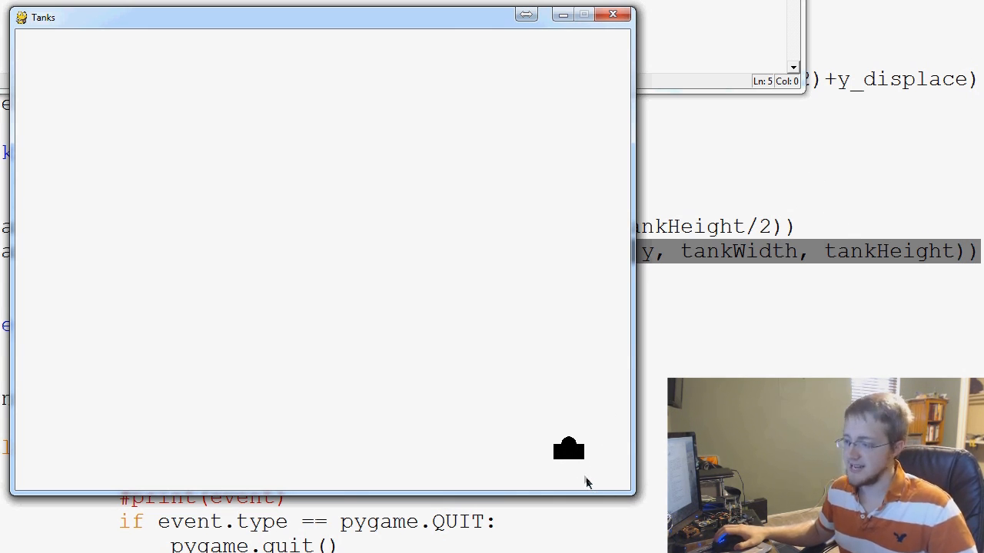
pyautogui.moveTo(569, 453)
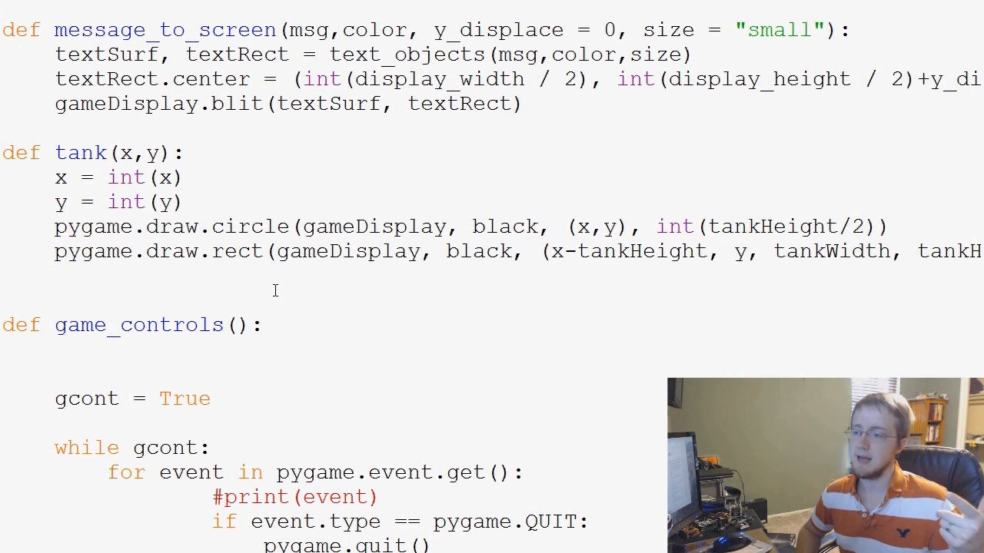
pyautogui.click(551, 252)
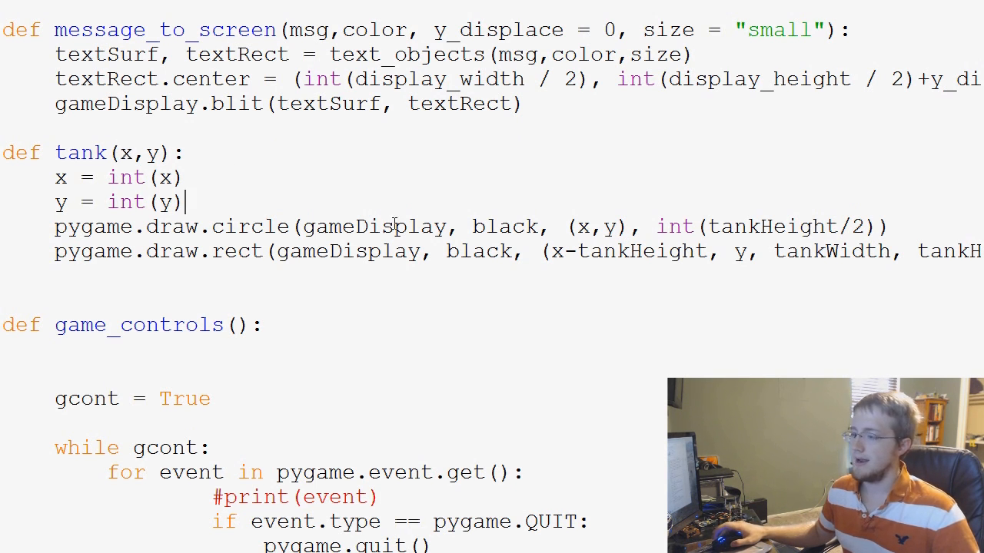
pyautogui.doubleClick(375, 225)
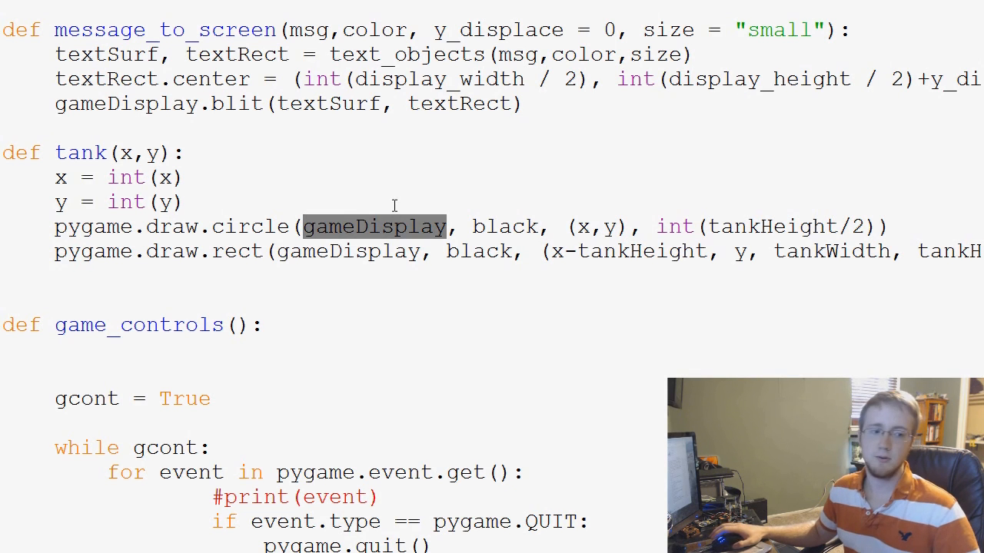